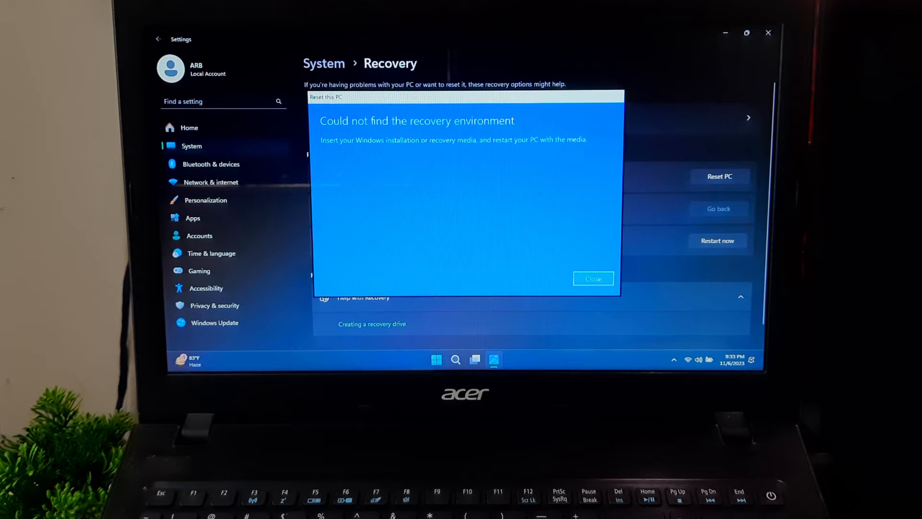
Dismiss the 'Could not find the recovery environment' error message
{"action": "left_click", "coordinate": [456, 359]}
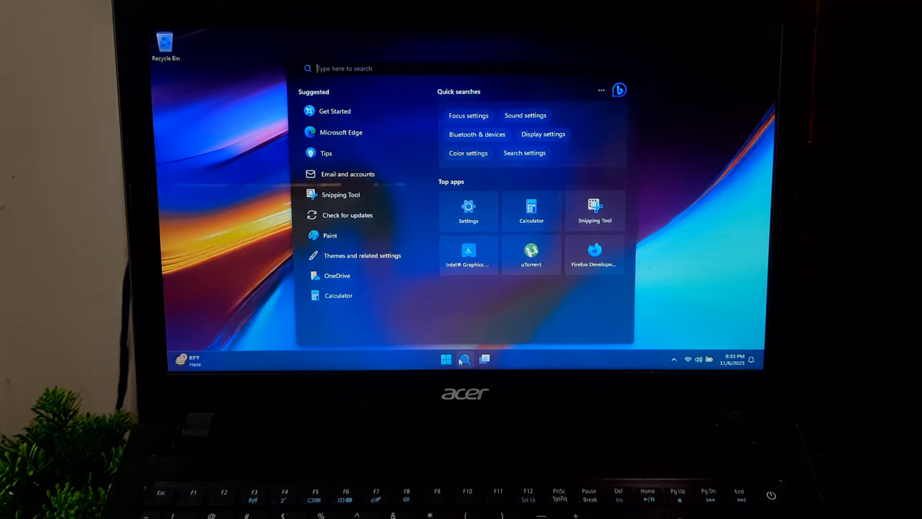
Run 'bcdedit /set {bootmgr} displaybootmenu Yes' in an administrator Command Prompt
{"action": "type", "text": "cmd"}
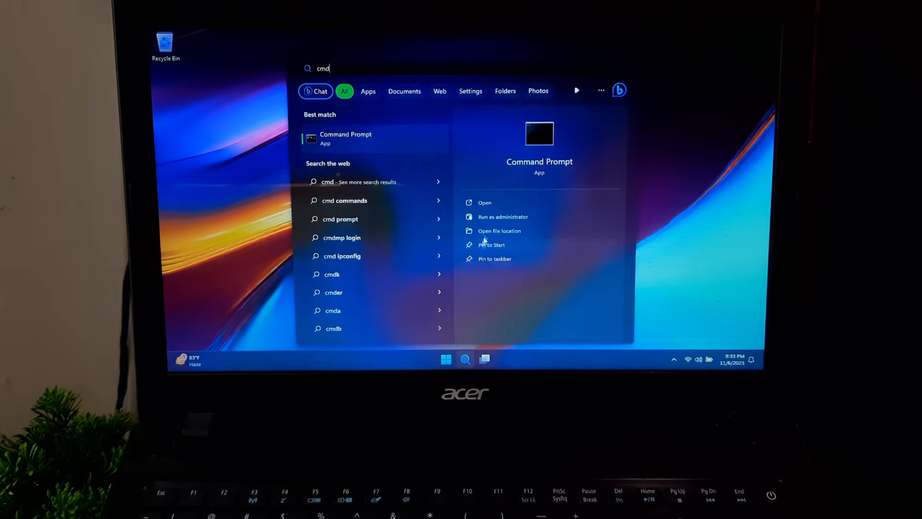
{"action": "left_click", "coordinate": [503, 217]}
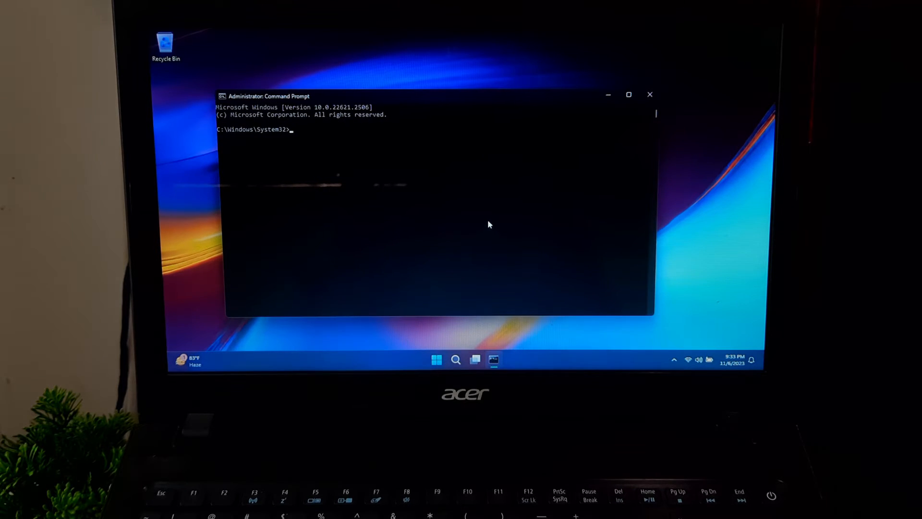
{"action": "type", "text": "bcd"}
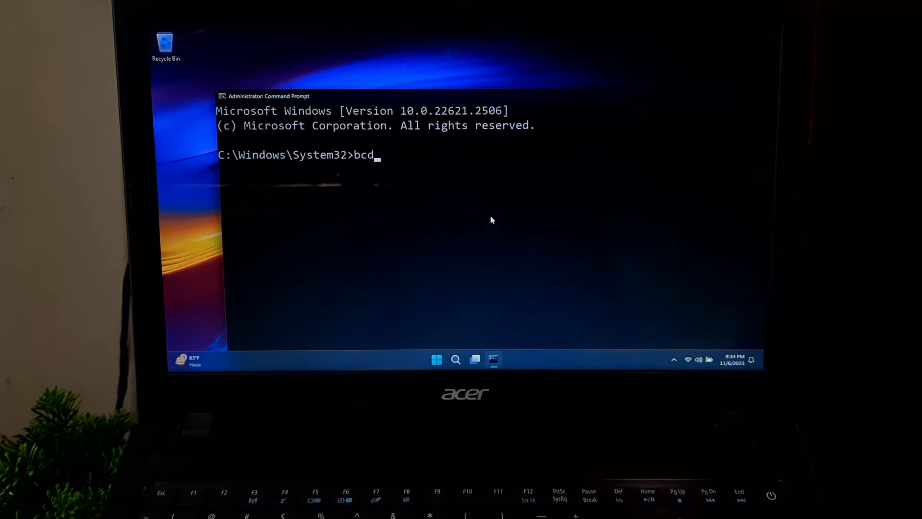
{"action": "type", "text": "edit"}
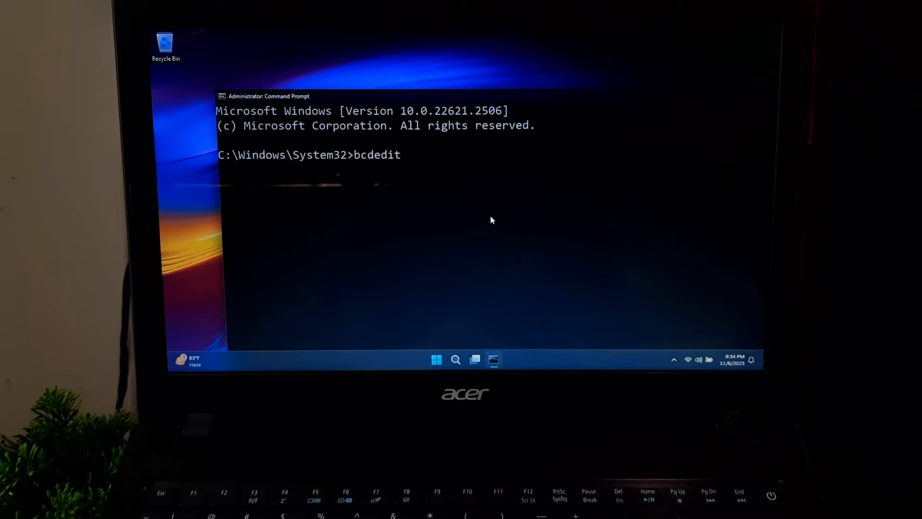
{"action": "type", "text": "/set {b"}
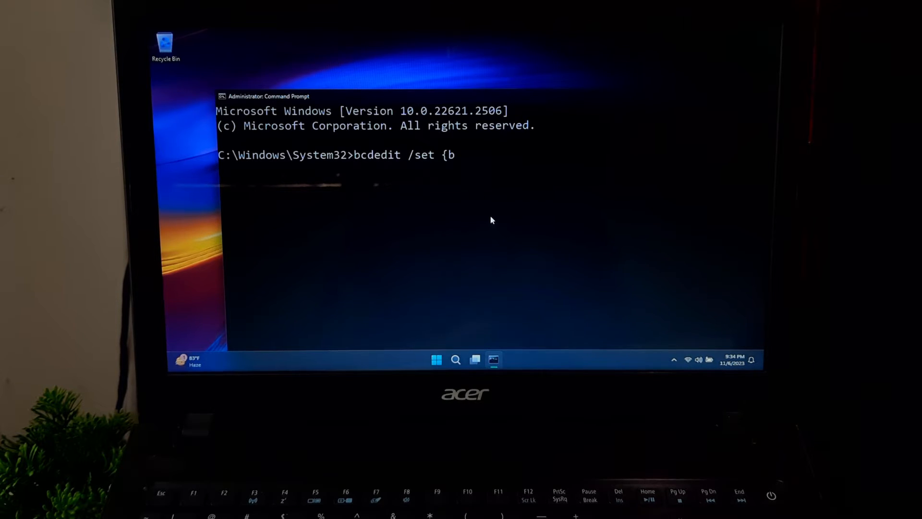
{"action": "type", "text": "ootmgr}"}
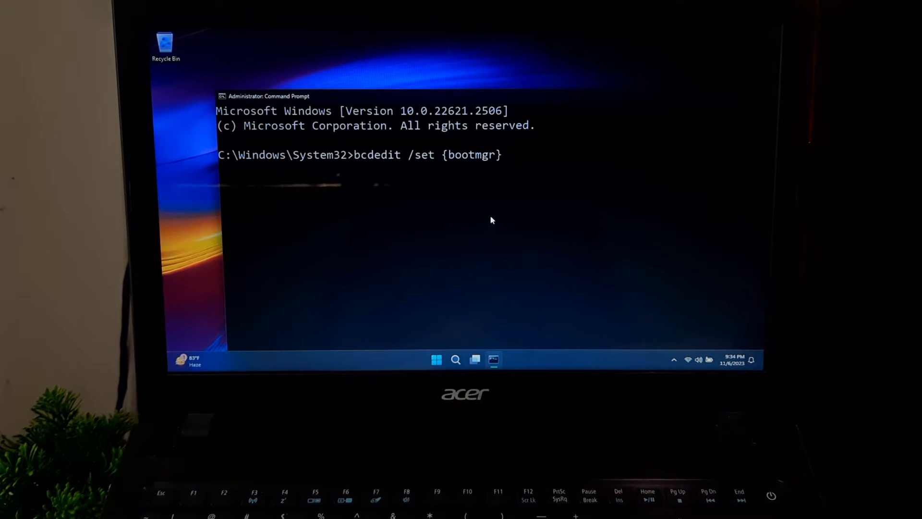
{"action": "type", "text": "display"}
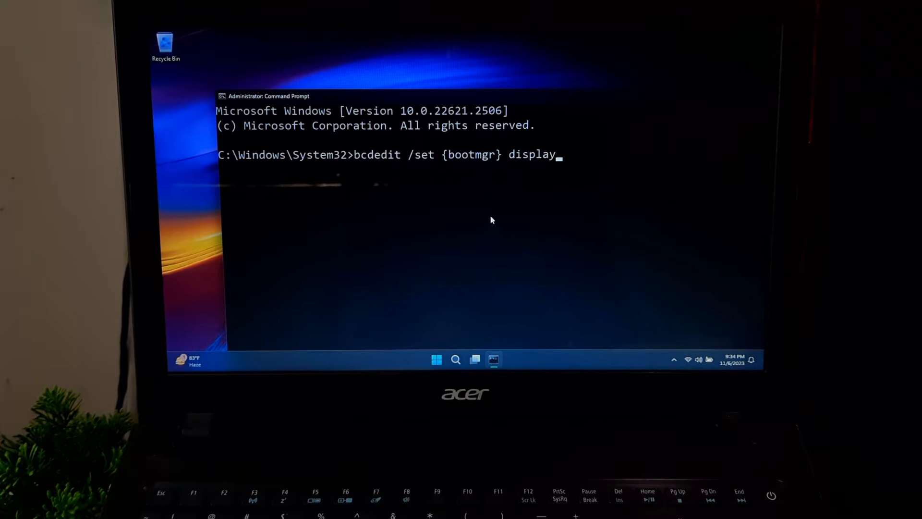
{"action": "type", "text": "bootmenu"}
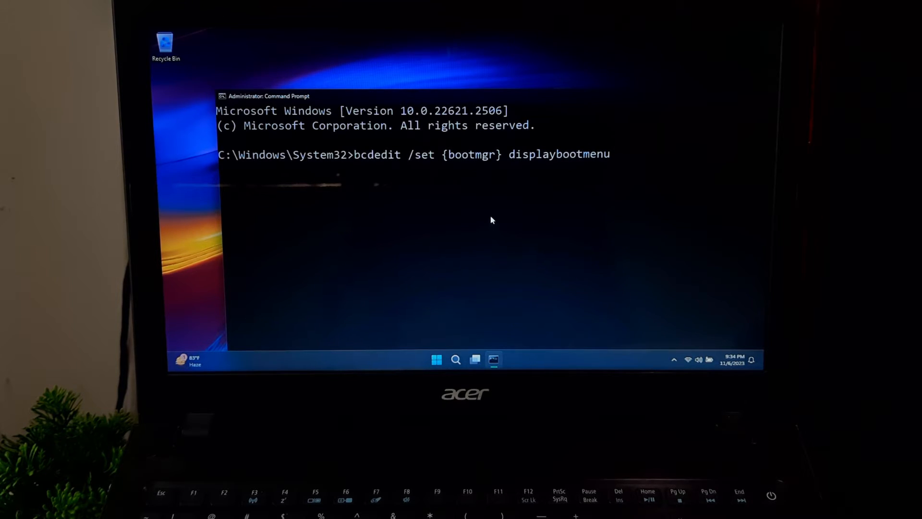
{"action": "type", "text": "Yes"}
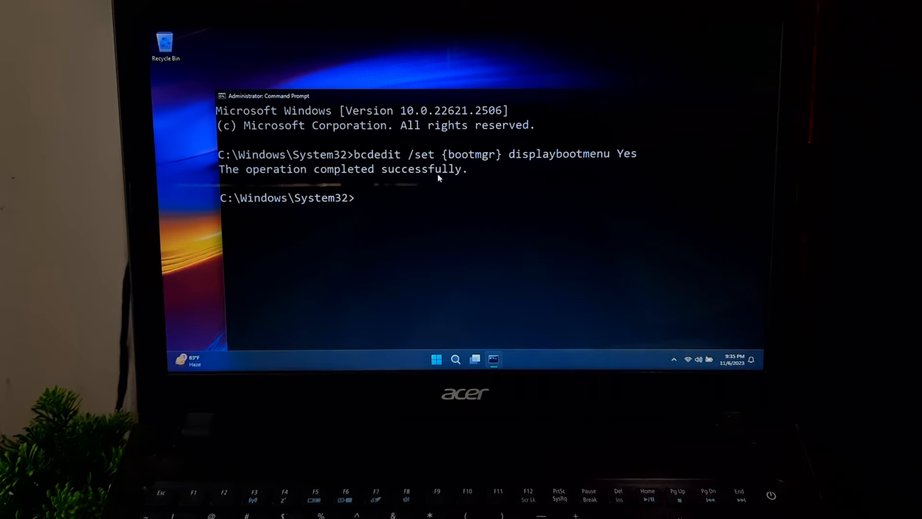
{"action": "mouse_move", "coordinate": [587, 101]}
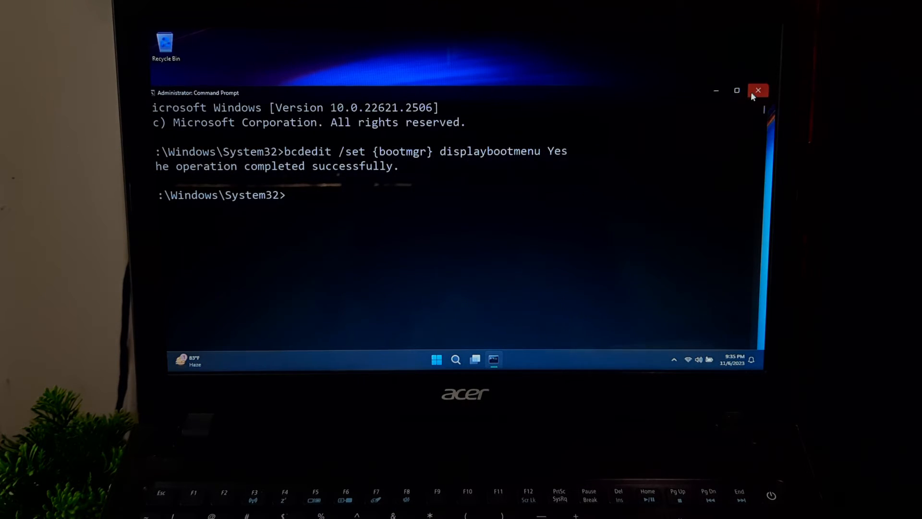
Close Command Prompt and open System Properties via 'advanced system settings' search
{"action": "left_click", "coordinate": [757, 90]}
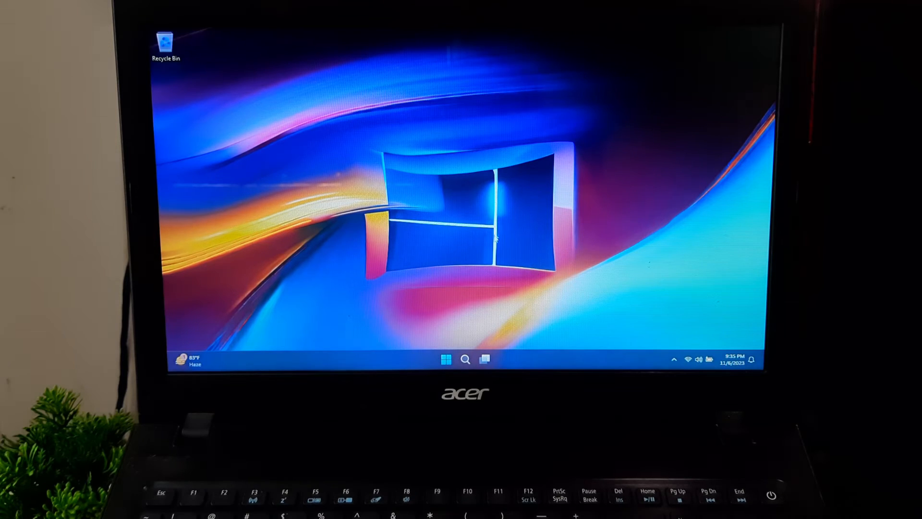
{"action": "type", "text": "advanced sys"}
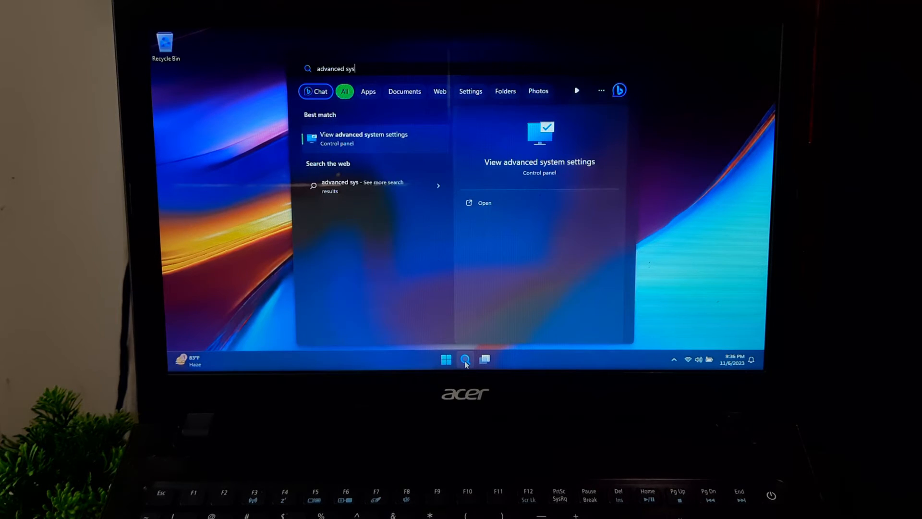
{"action": "type", "text": "tem settings"}
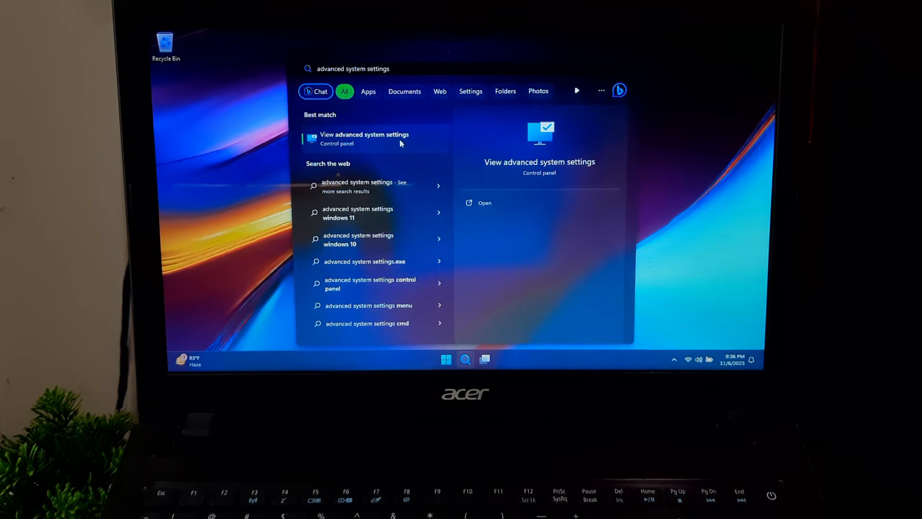
{"action": "left_click", "coordinate": [364, 138]}
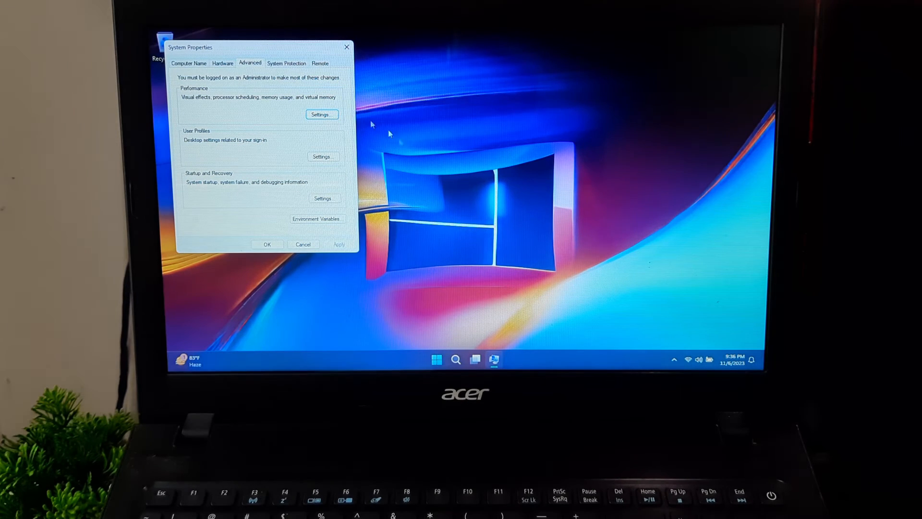
{"action": "left_click_drag", "start_coordinate": [206, 47], "coordinate": [435, 110]}
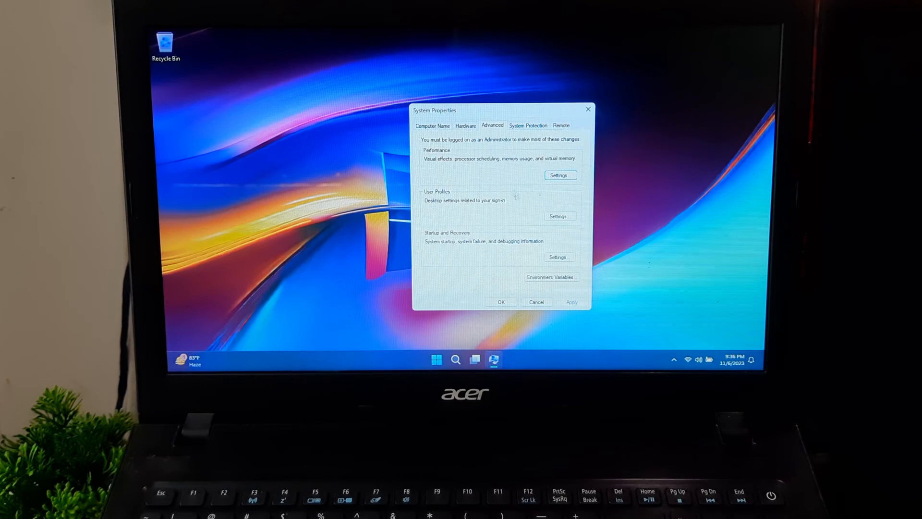
In Startup and Recovery, show the OS list and recovery options for 5 seconds, then save
{"action": "left_click", "coordinate": [557, 257]}
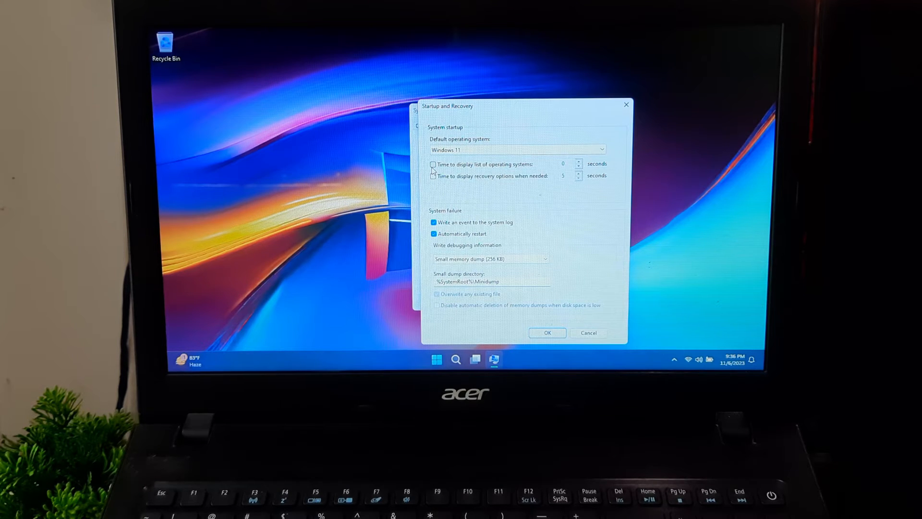
{"action": "left_click", "coordinate": [432, 164]}
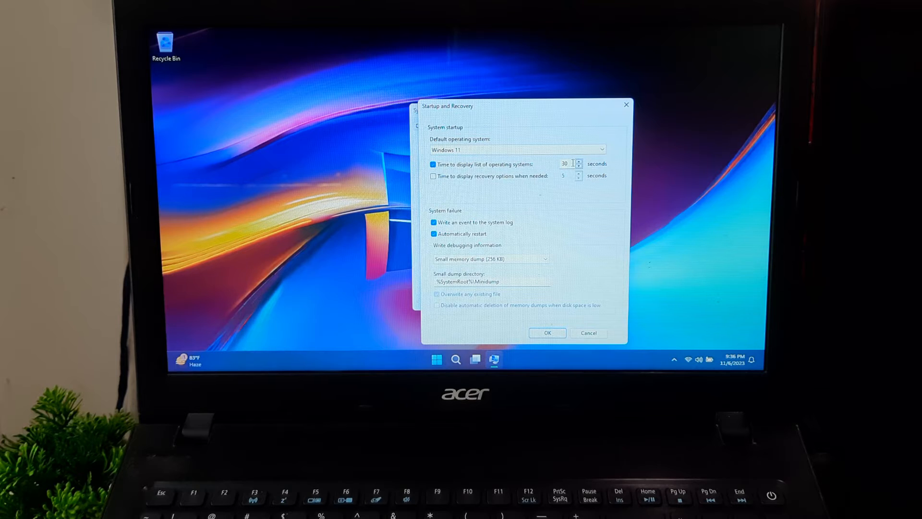
{"action": "type", "text": "5"}
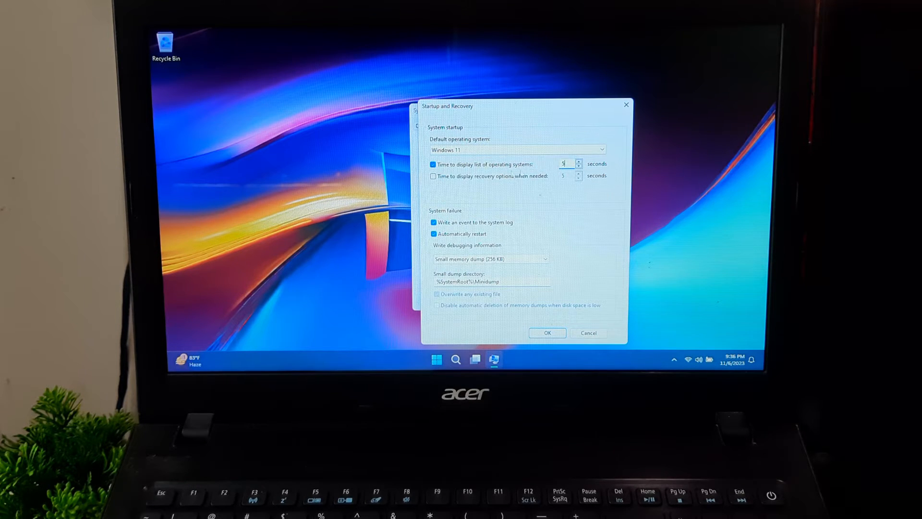
{"action": "left_click", "coordinate": [433, 176]}
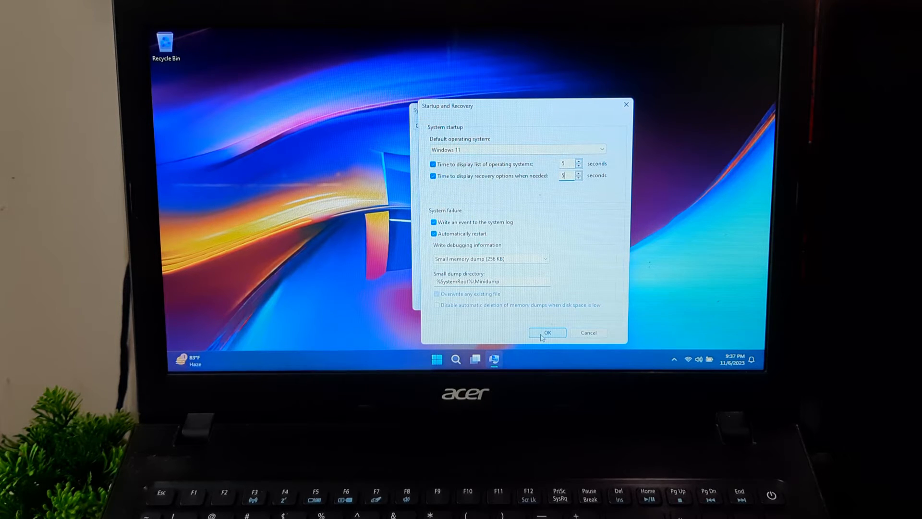
{"action": "left_click", "coordinate": [547, 333]}
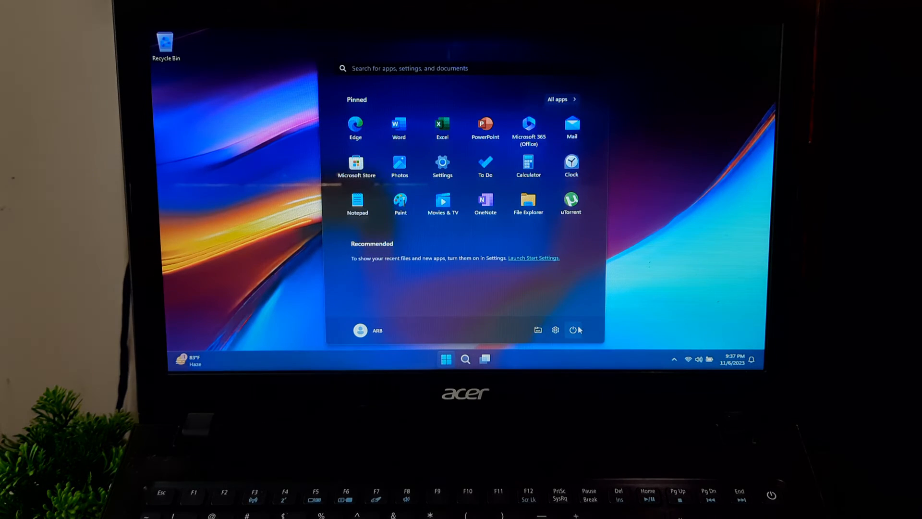
Restart the PC into Startup Settings and pick an option with F10
{"action": "left_click", "coordinate": [573, 330]}
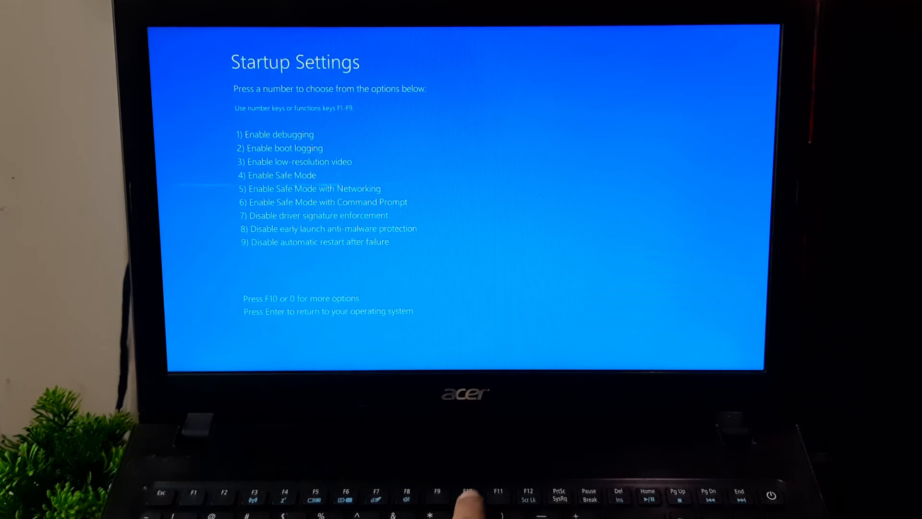
{"action": "key", "text": "f10"}
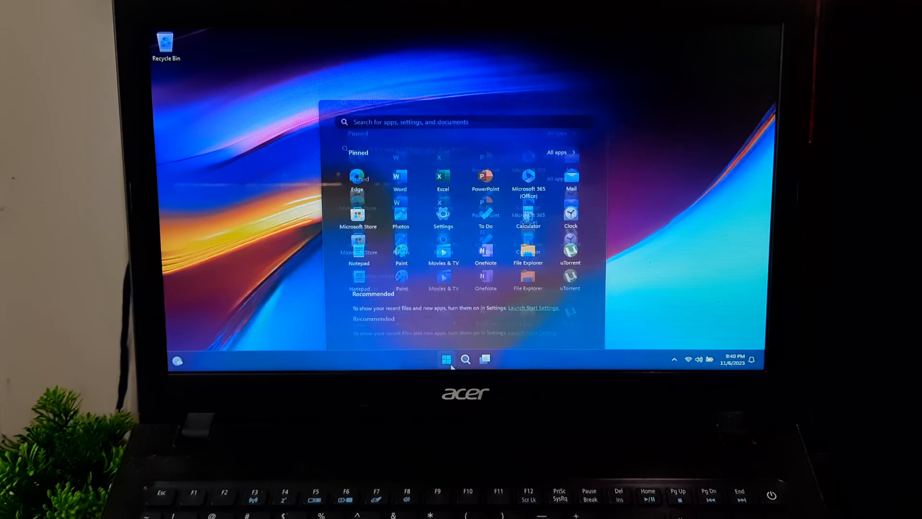
Open an administrator Command Prompt and type 'shutdown /r /o'
{"action": "type", "text": "cmd"}
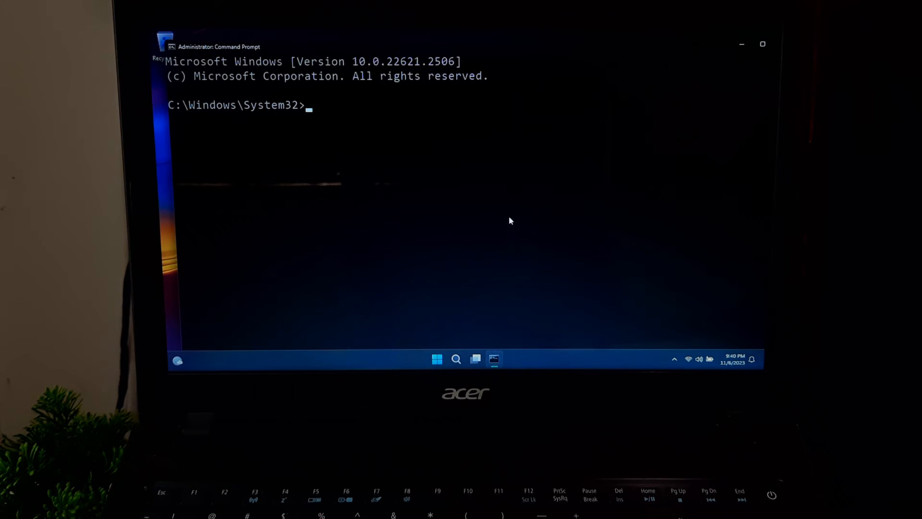
{"action": "type", "text": "sh"}
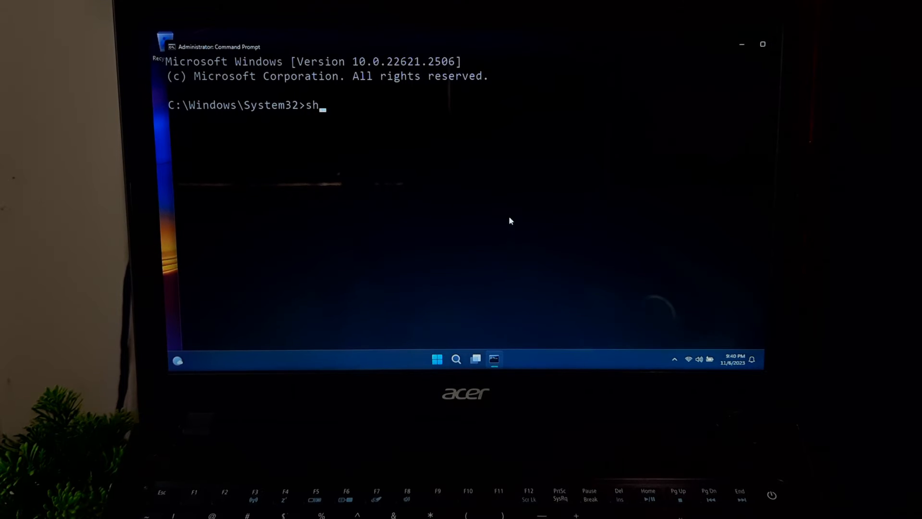
{"action": "type", "text": "utdown"}
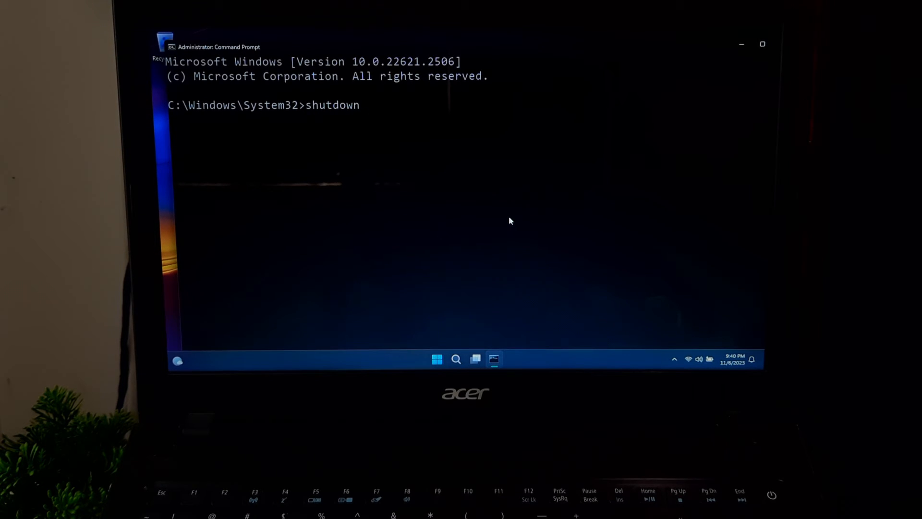
{"action": "type", "text": "/r /o"}
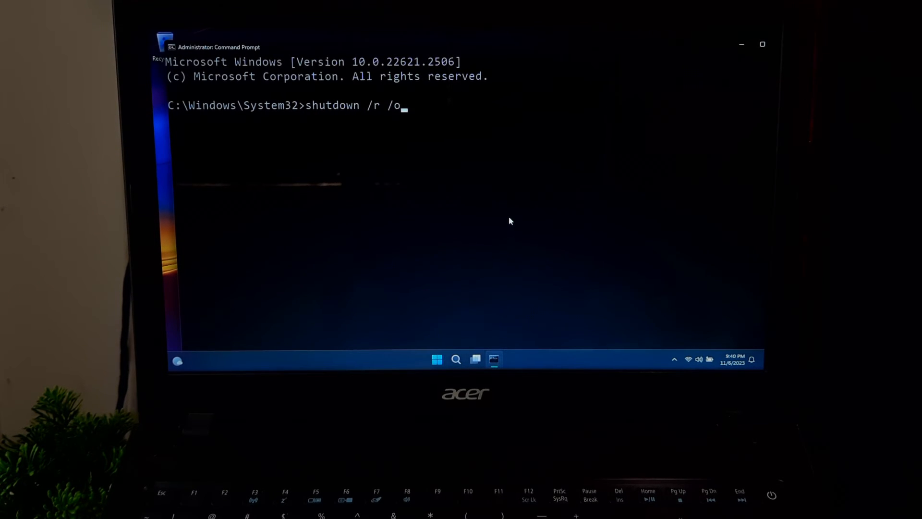